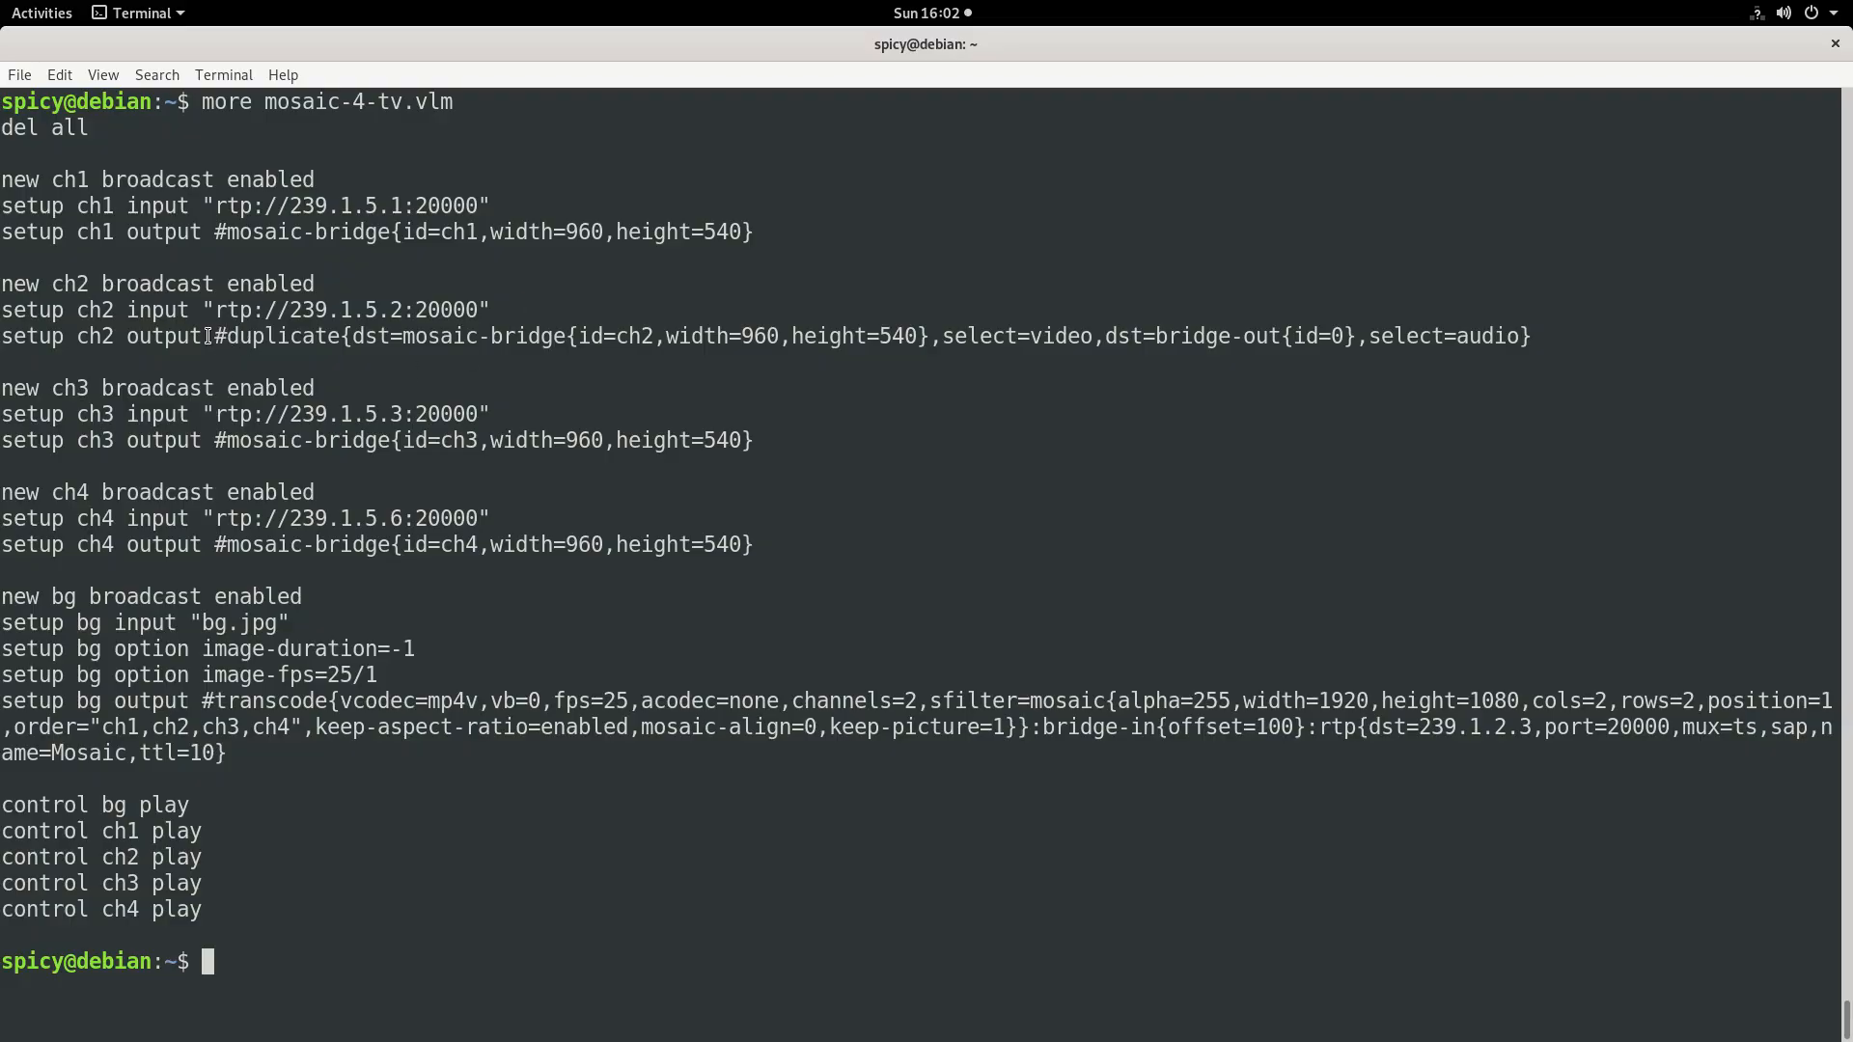
{"action": "mouse_move", "coordinate": [1610, 332]}
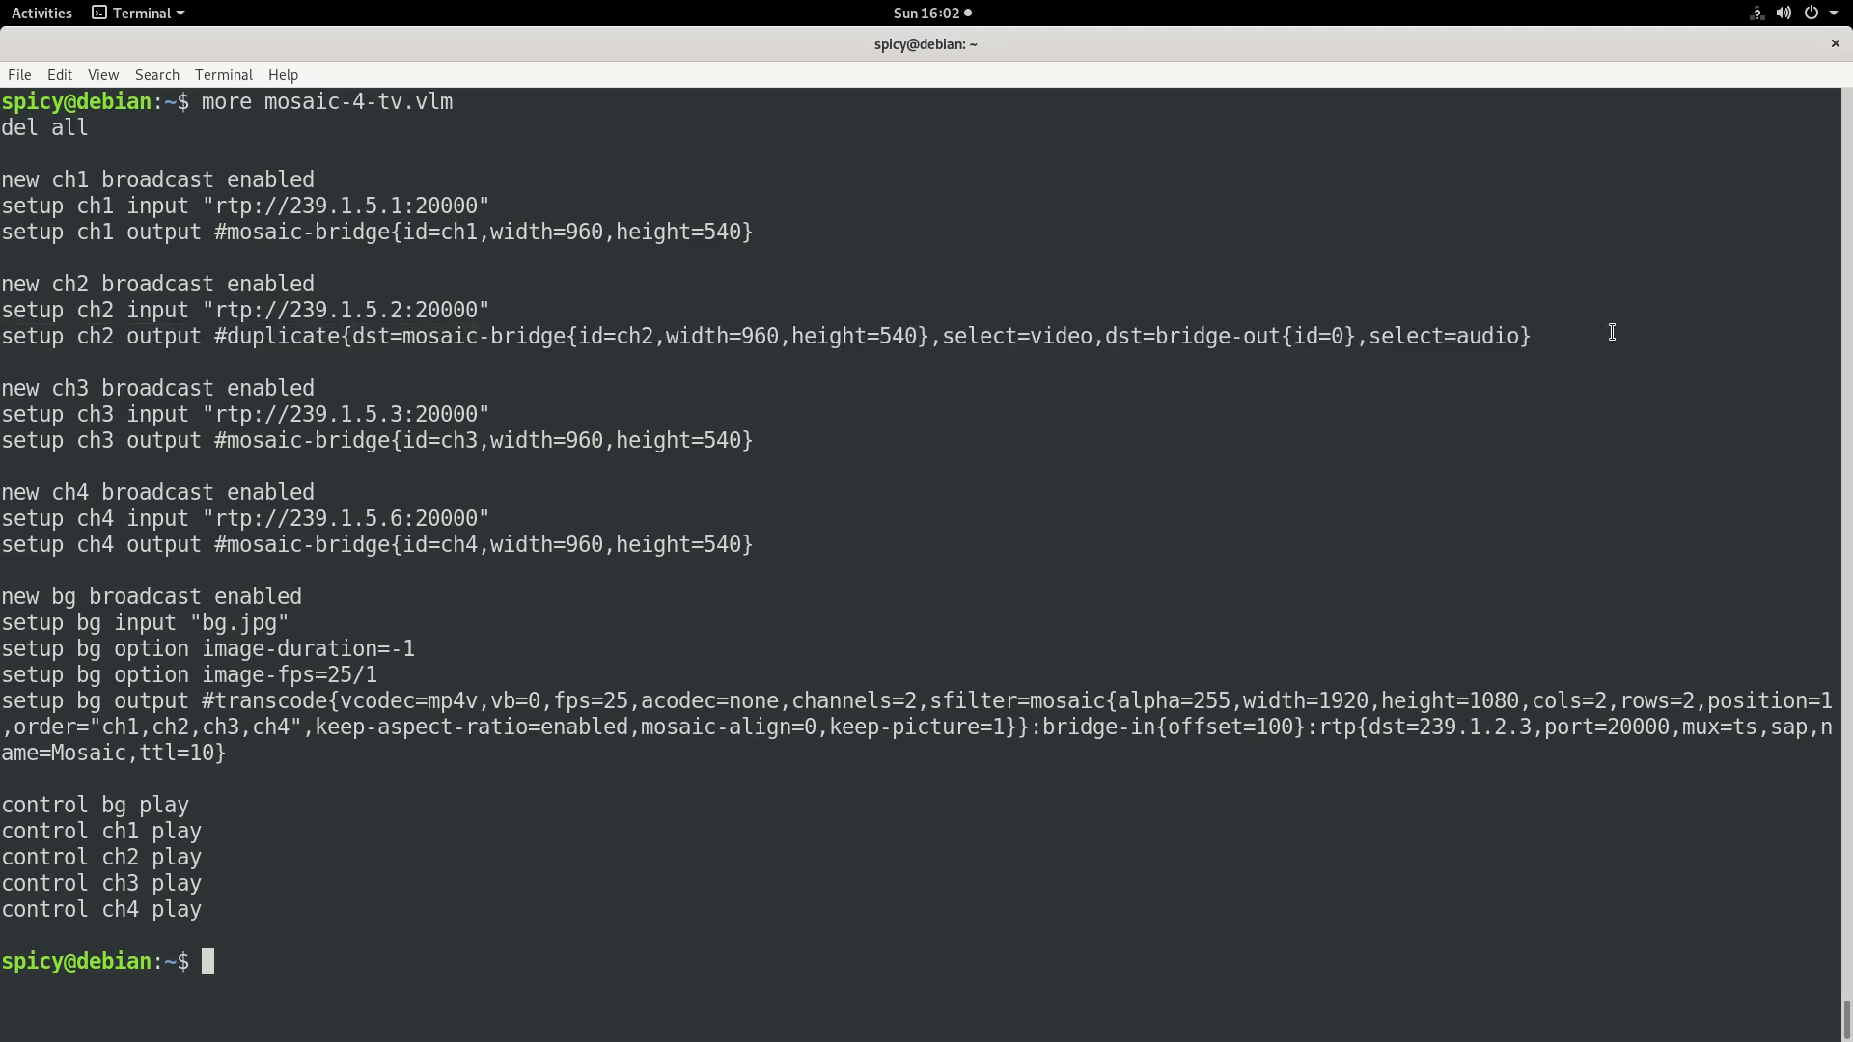